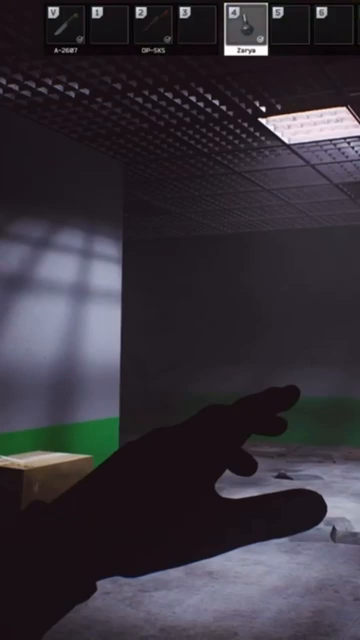
key("tab")
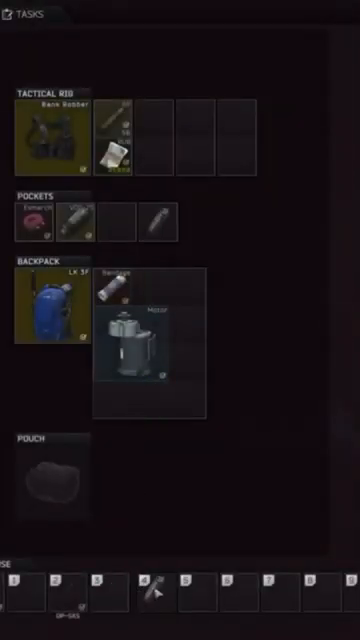